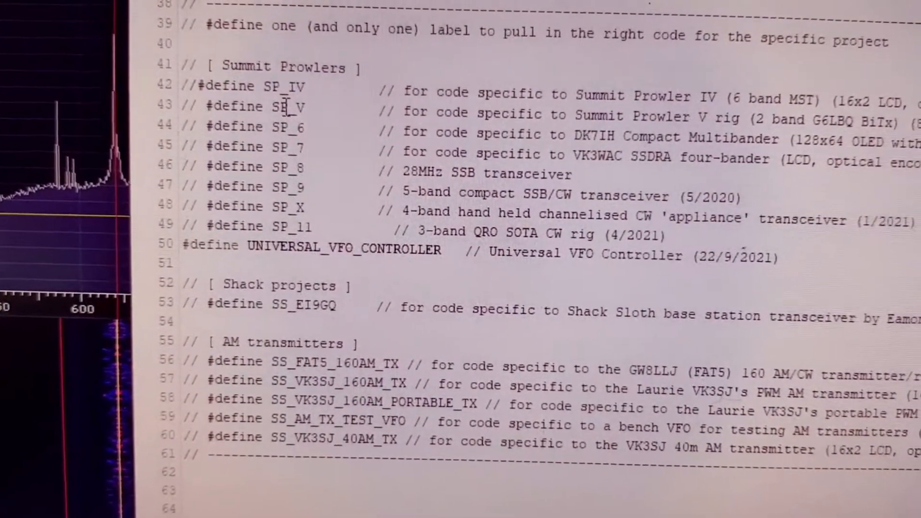
scroll(down, 3)
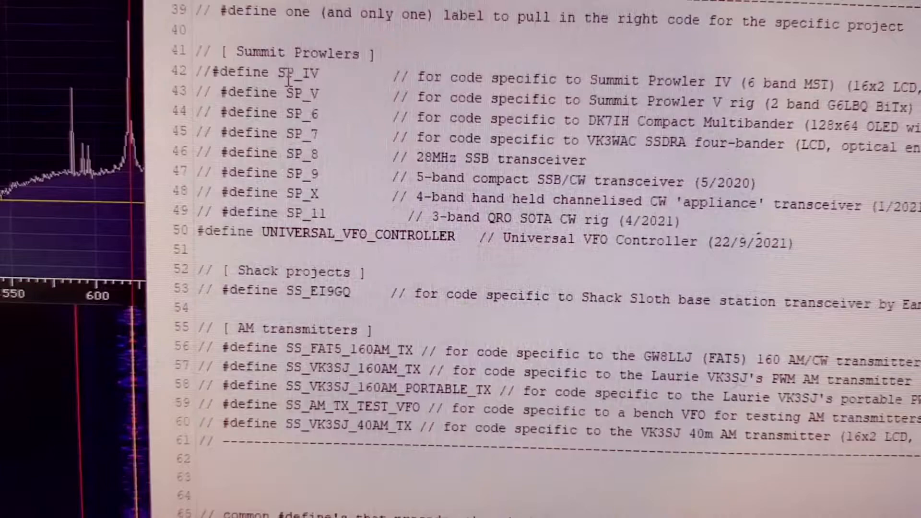